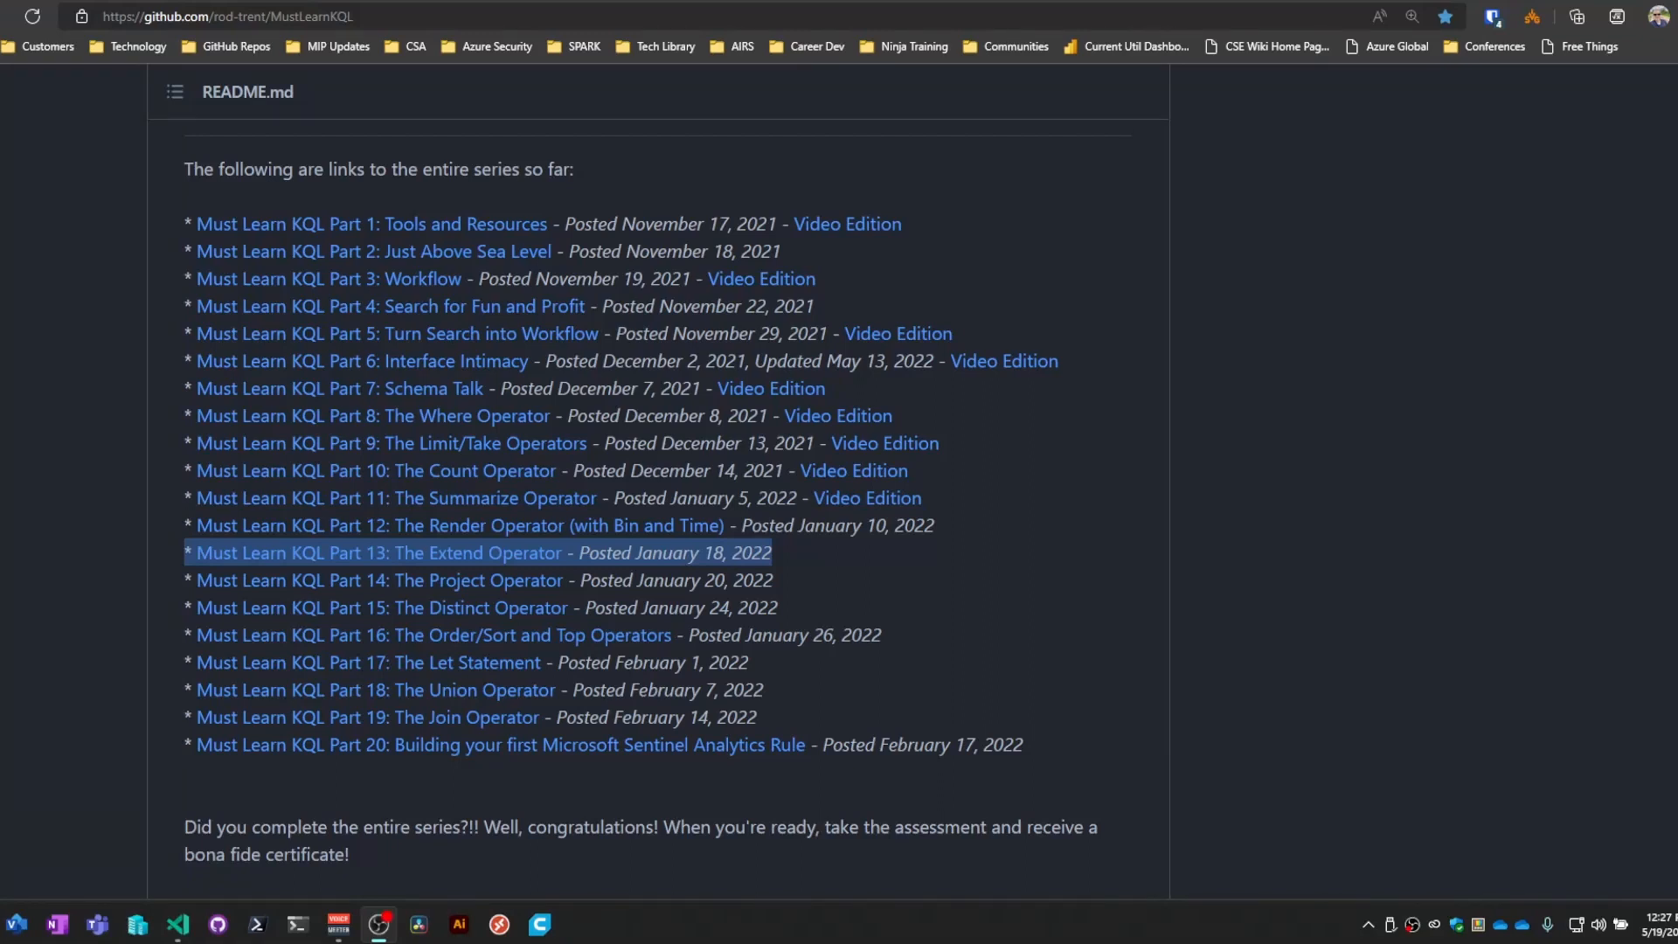
pyautogui.moveTo(897, 547)
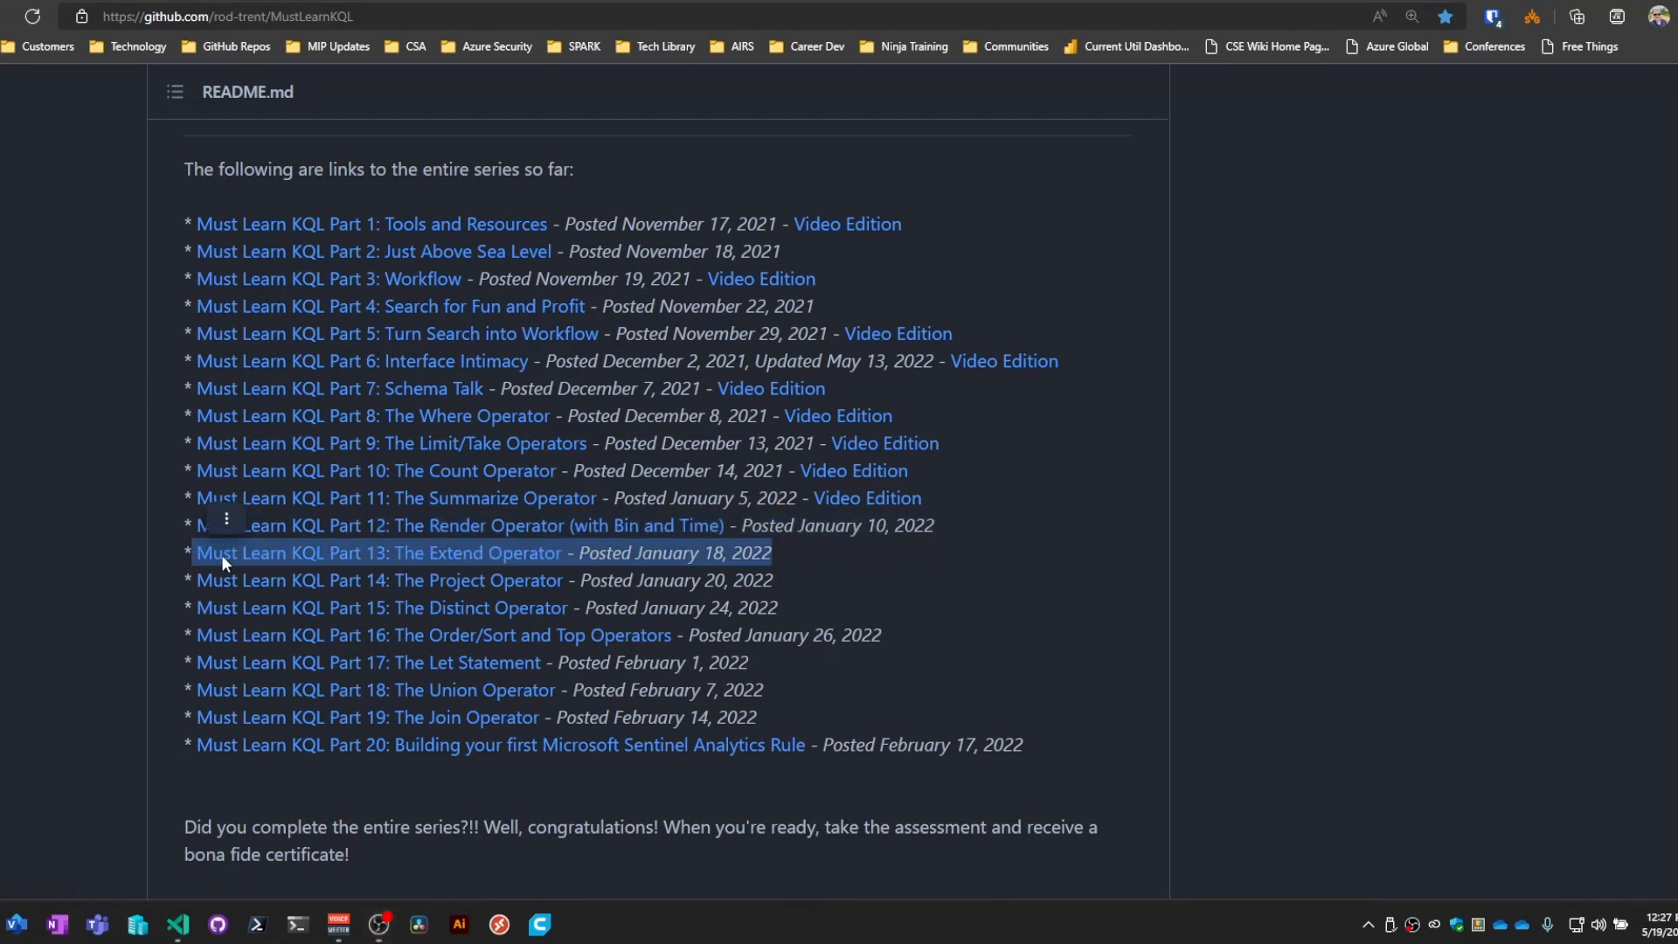
pyautogui.moveTo(150, 805)
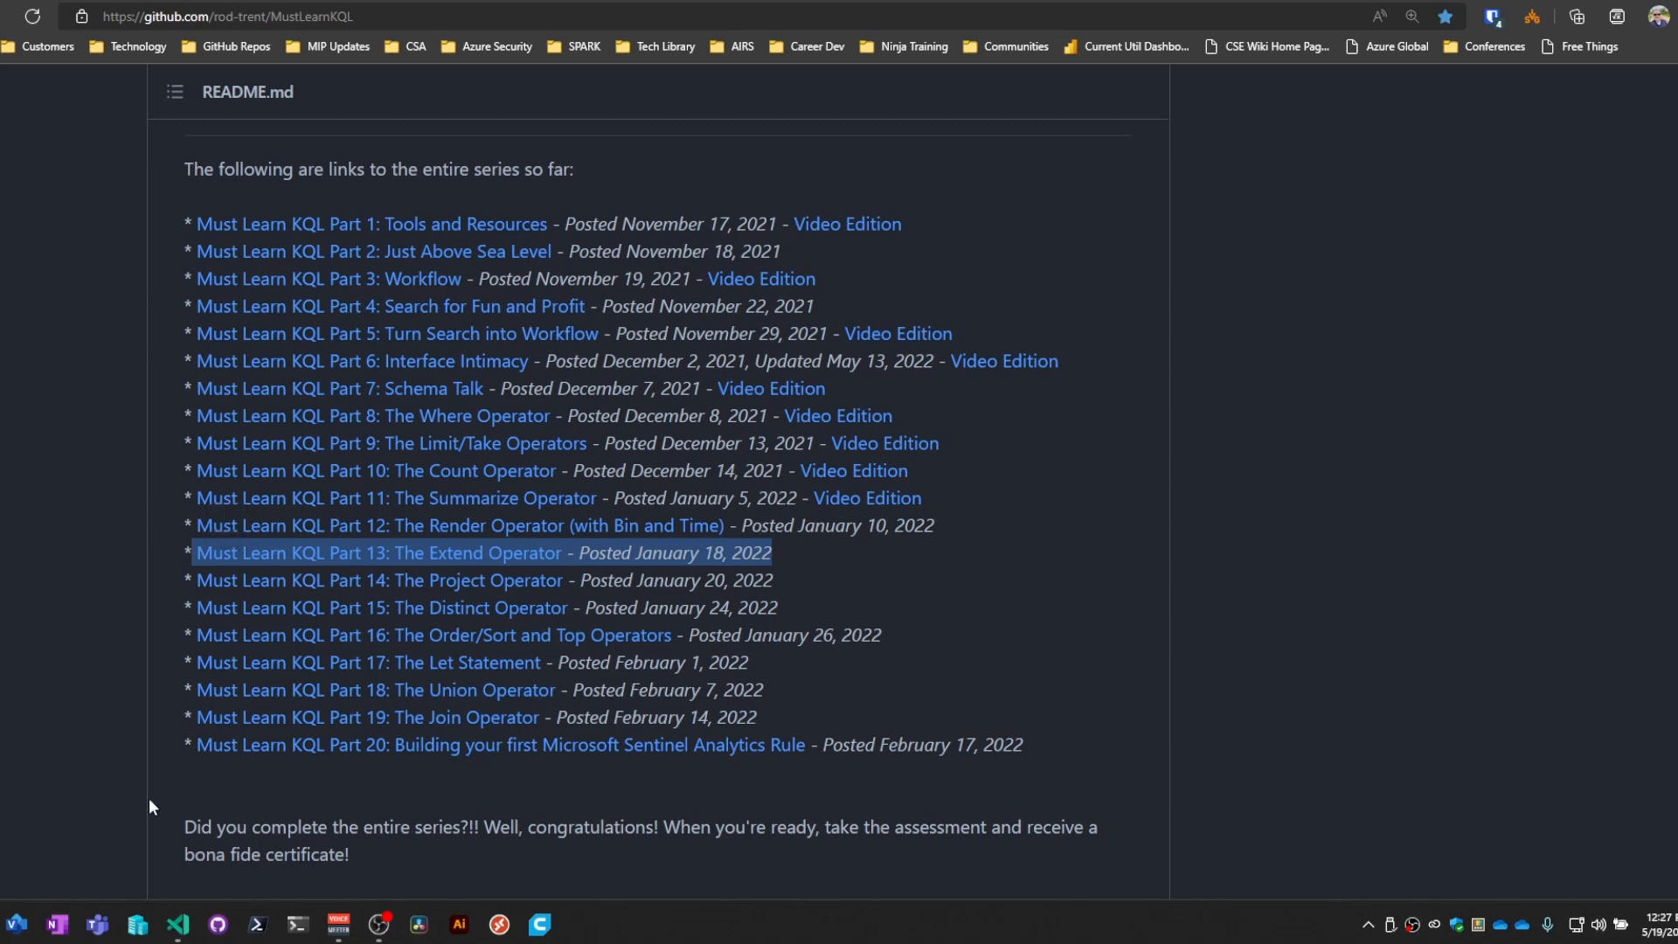
pyautogui.moveTo(96, 599)
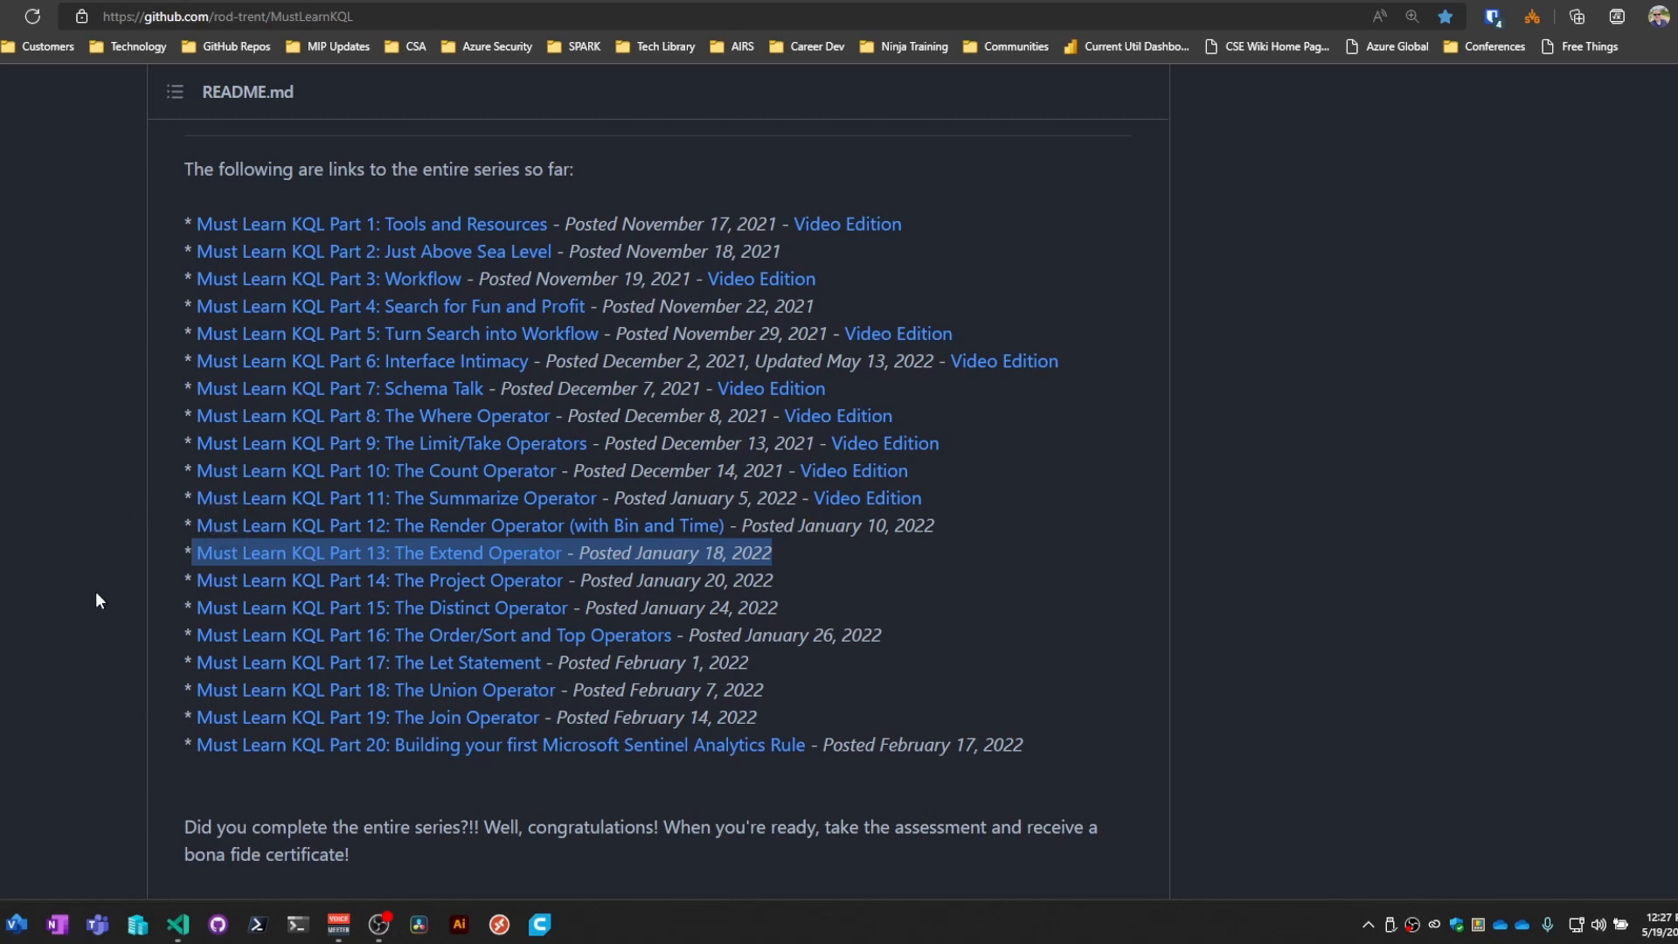
pyautogui.moveTo(121, 514)
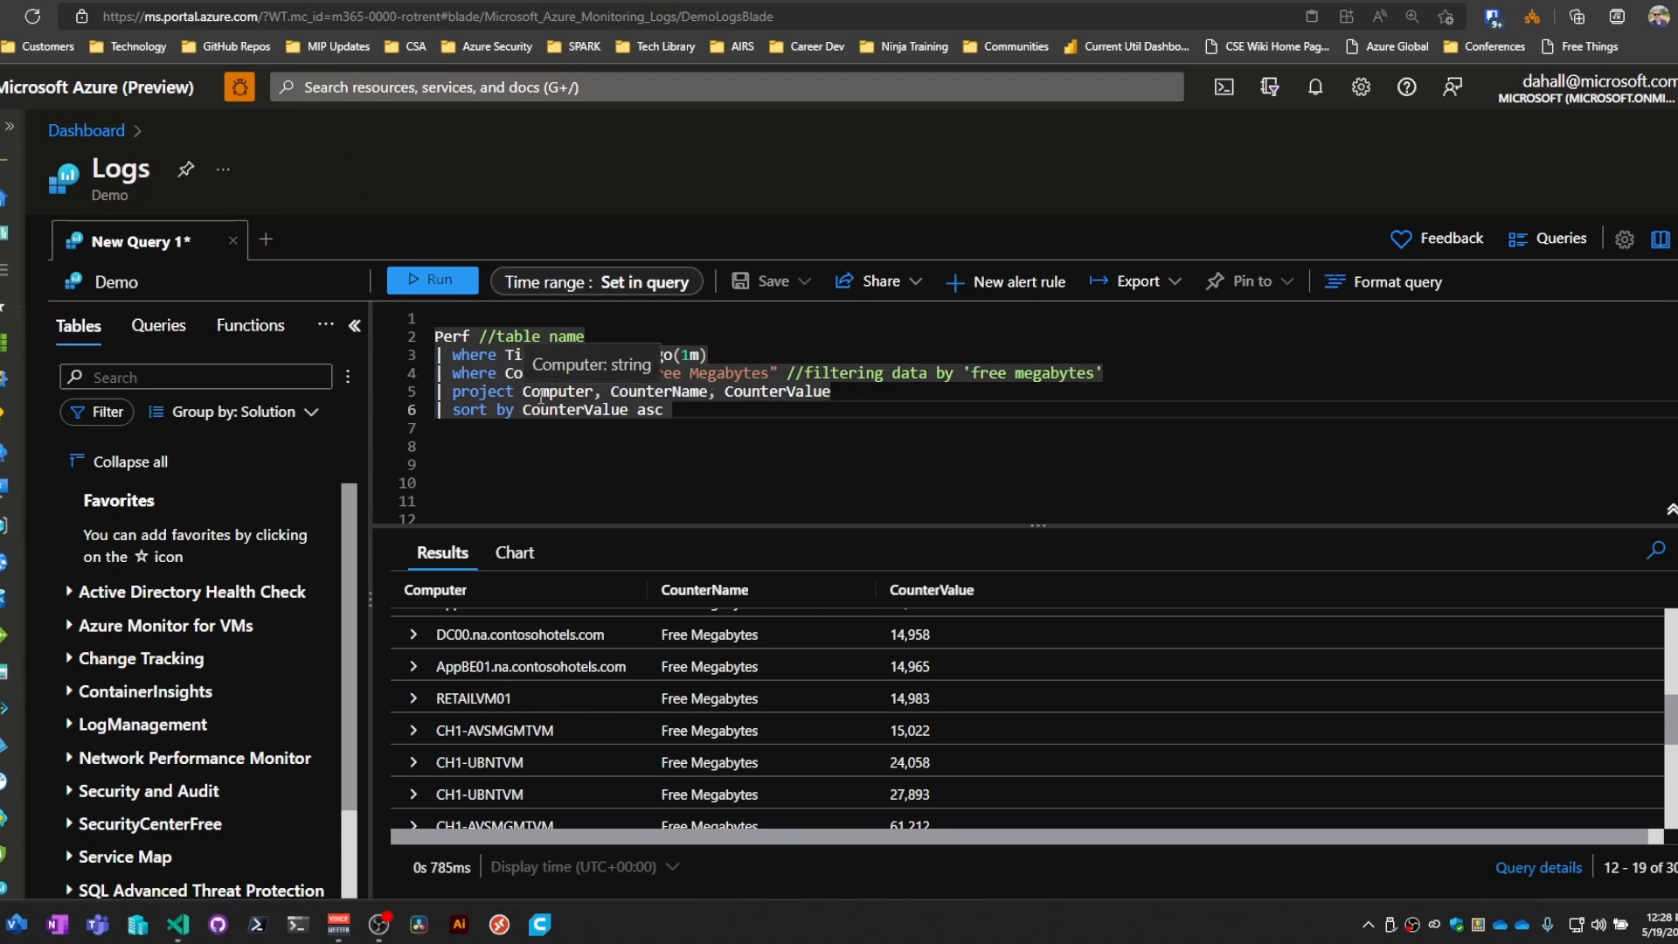
# Step: Re-run the Perf free megabytes query to refresh its results
pyautogui.click(430, 280)
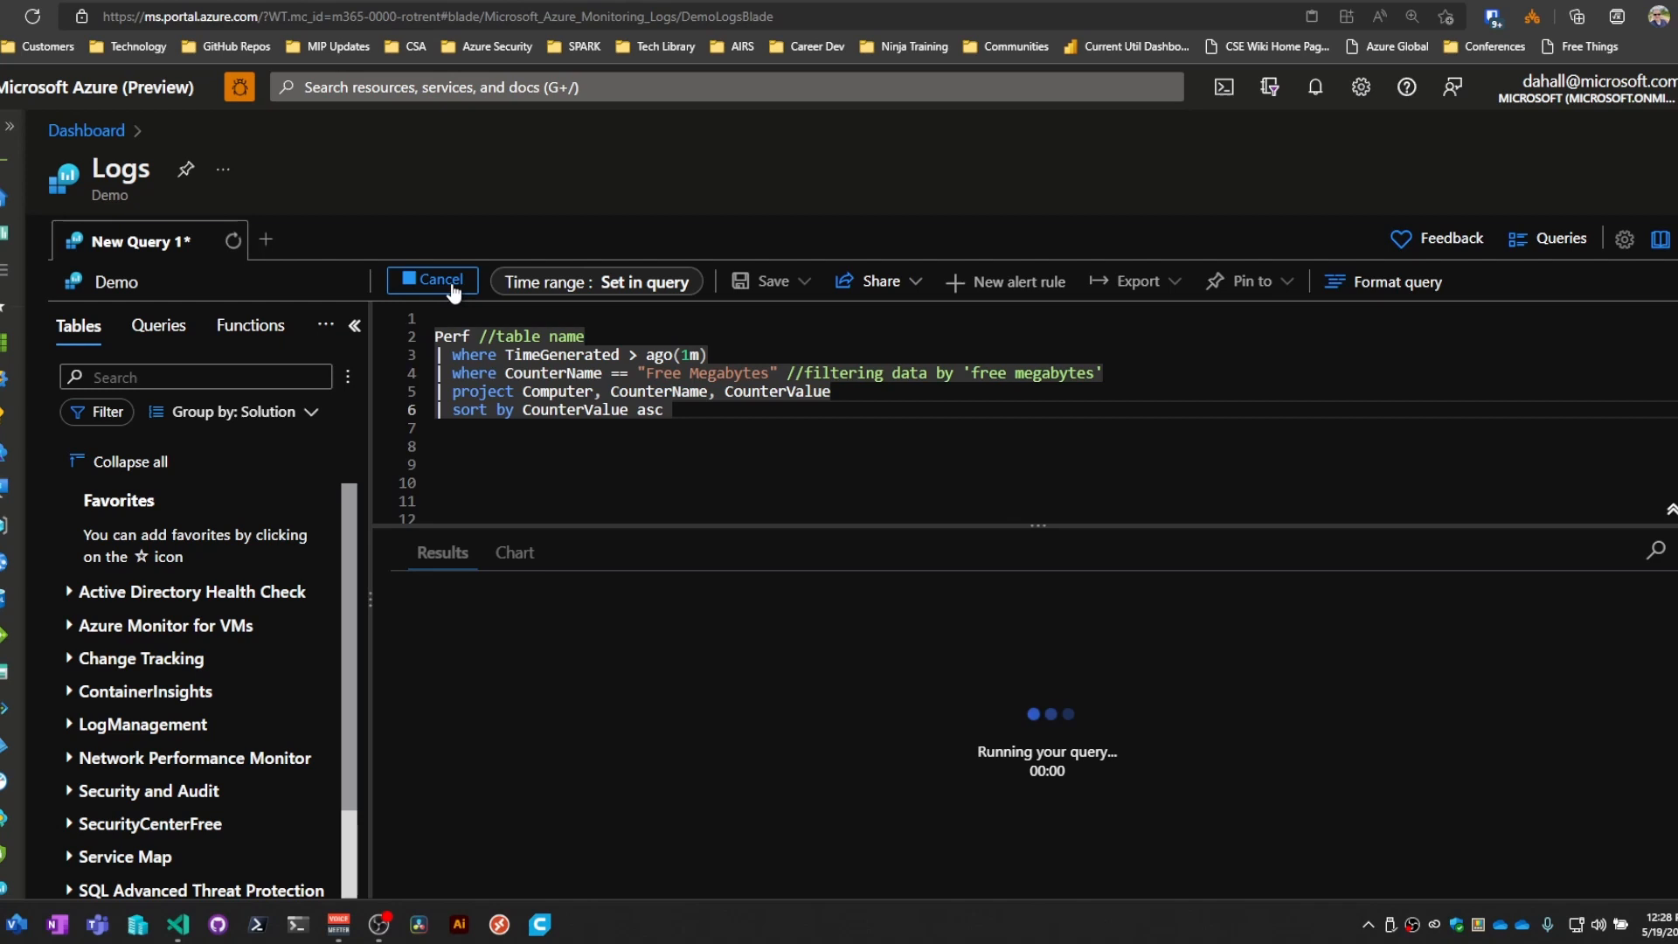
pyautogui.click(432, 281)
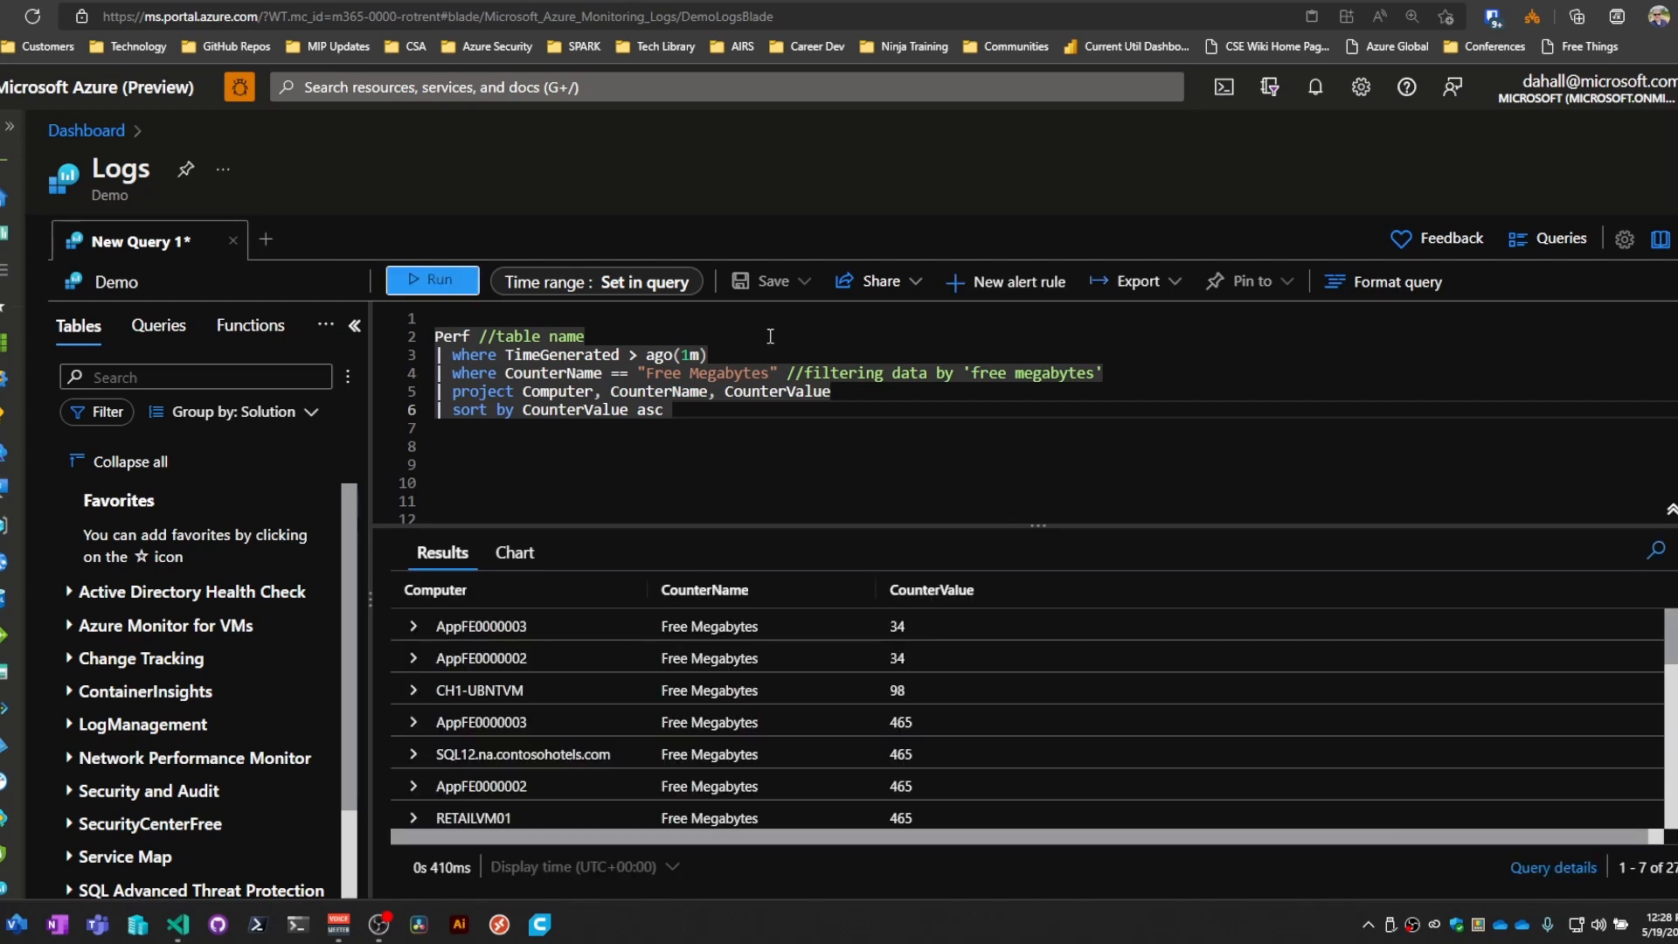
pyautogui.moveTo(620, 397)
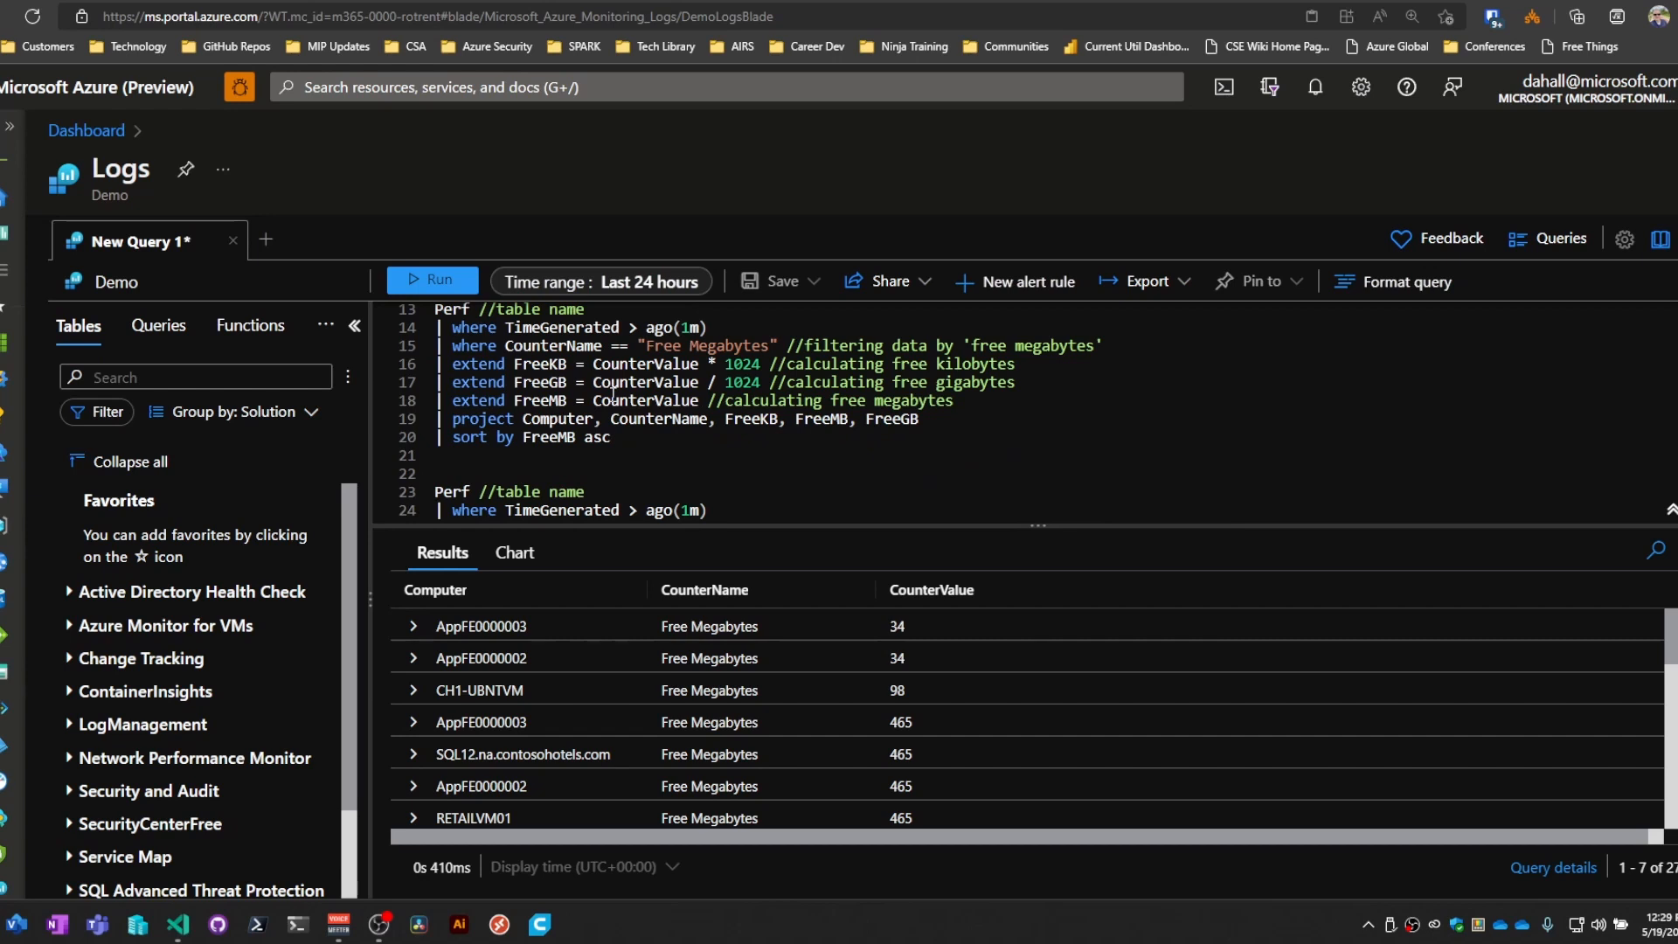
pyautogui.scroll(-3)
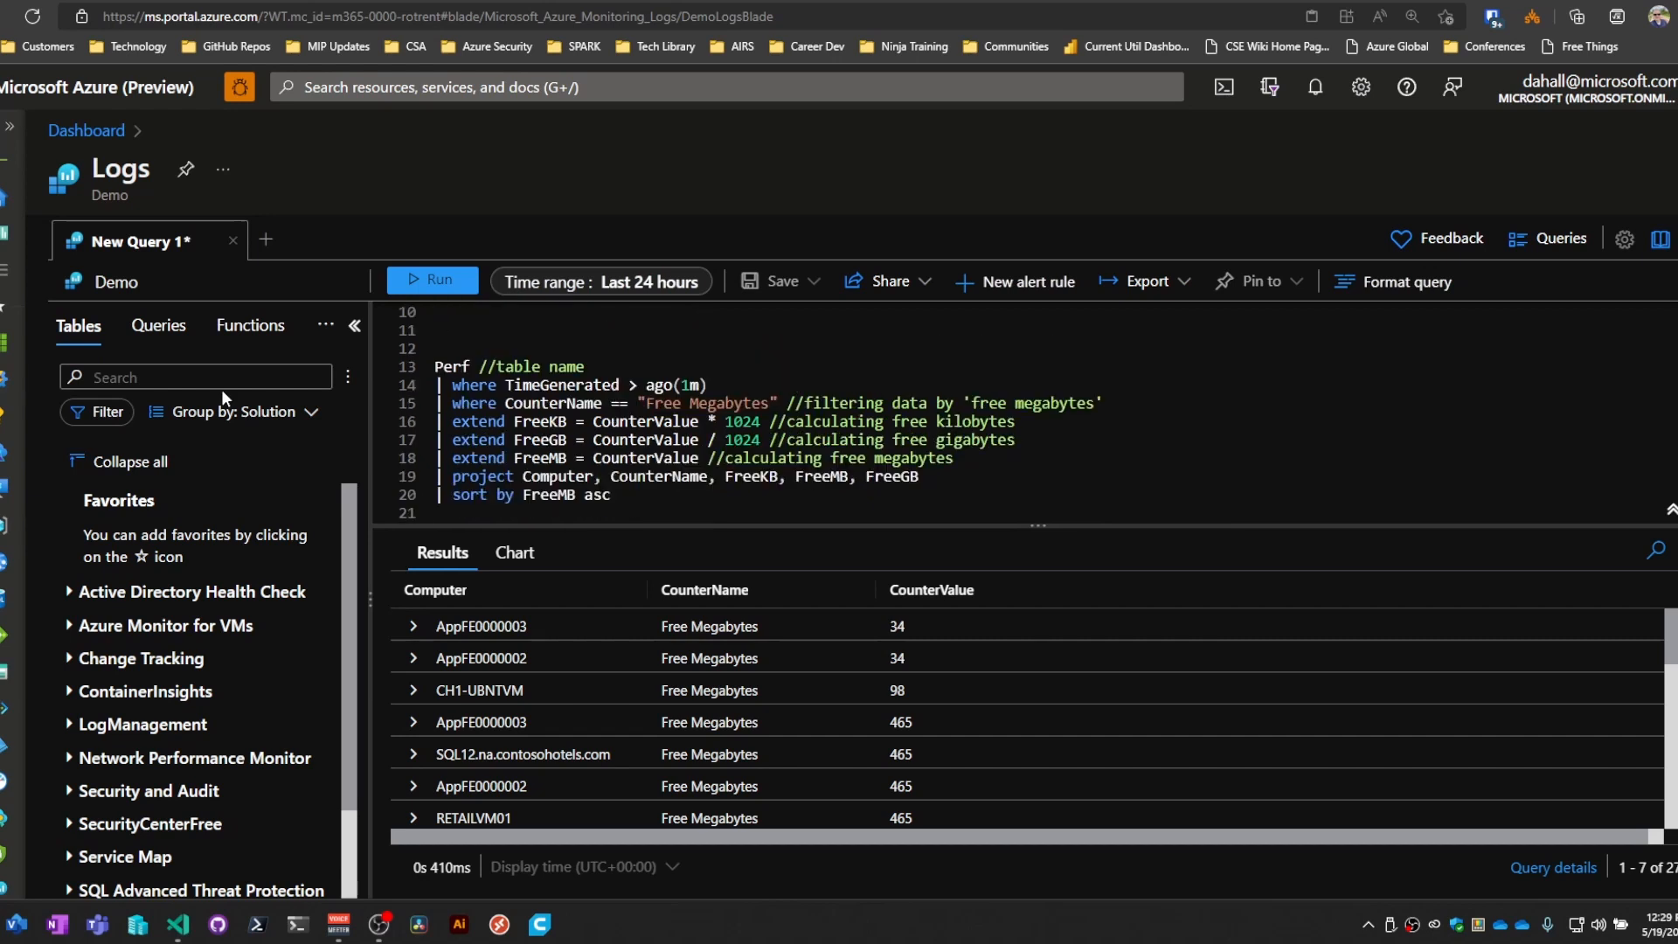
pyautogui.write('perf')
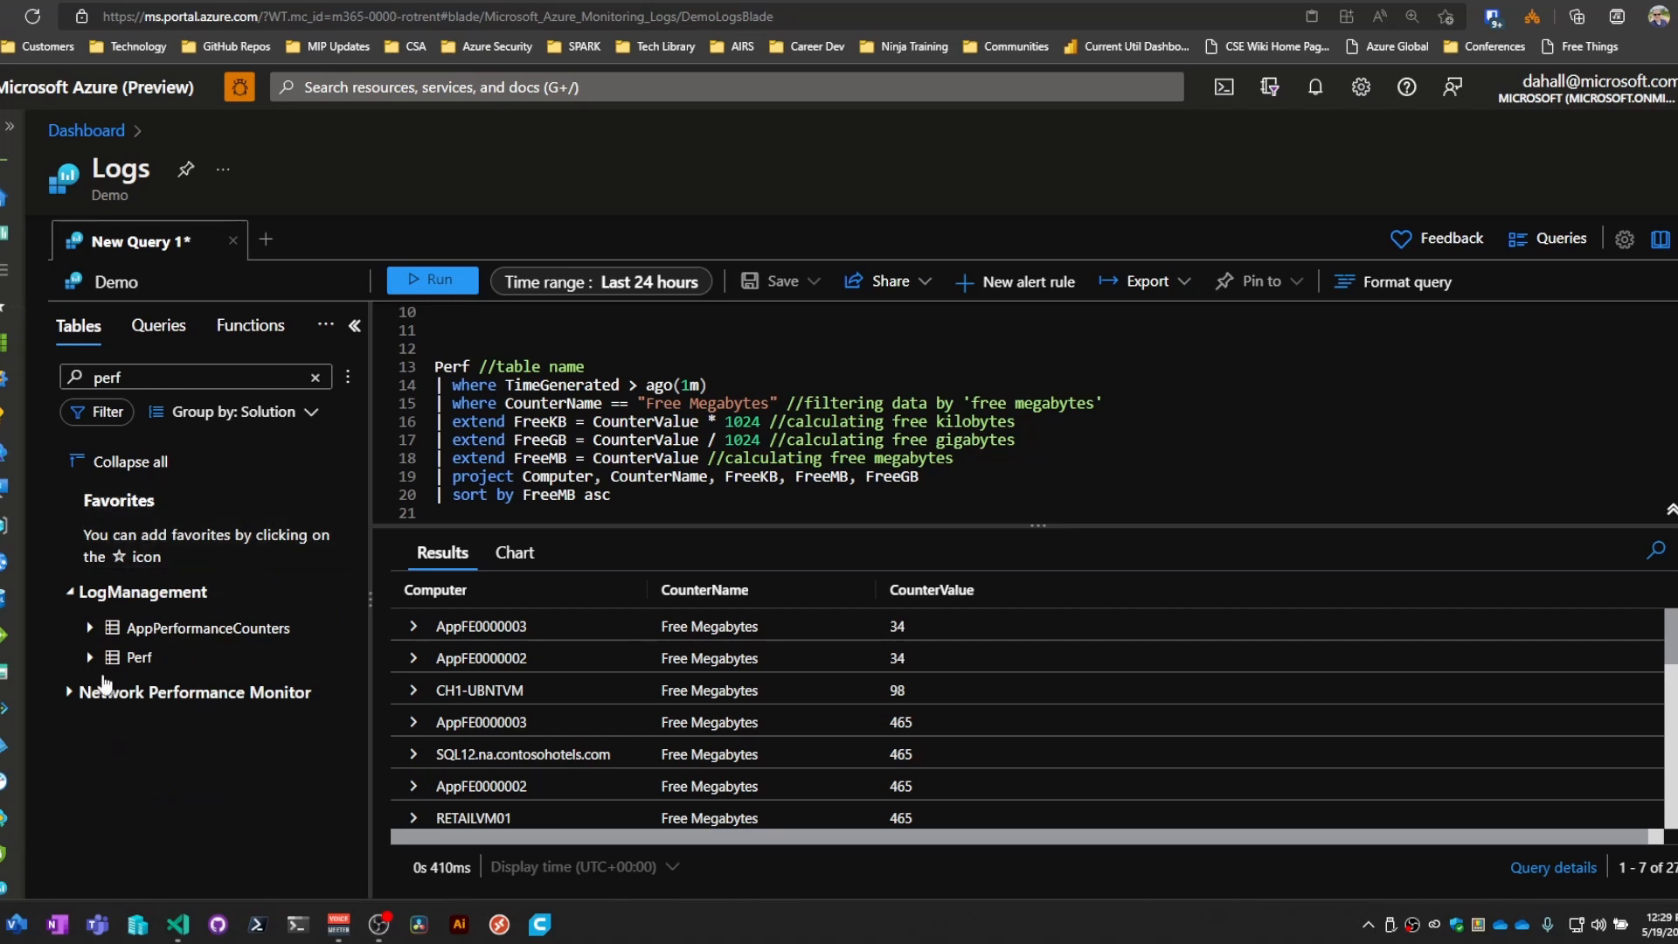
pyautogui.click(136, 655)
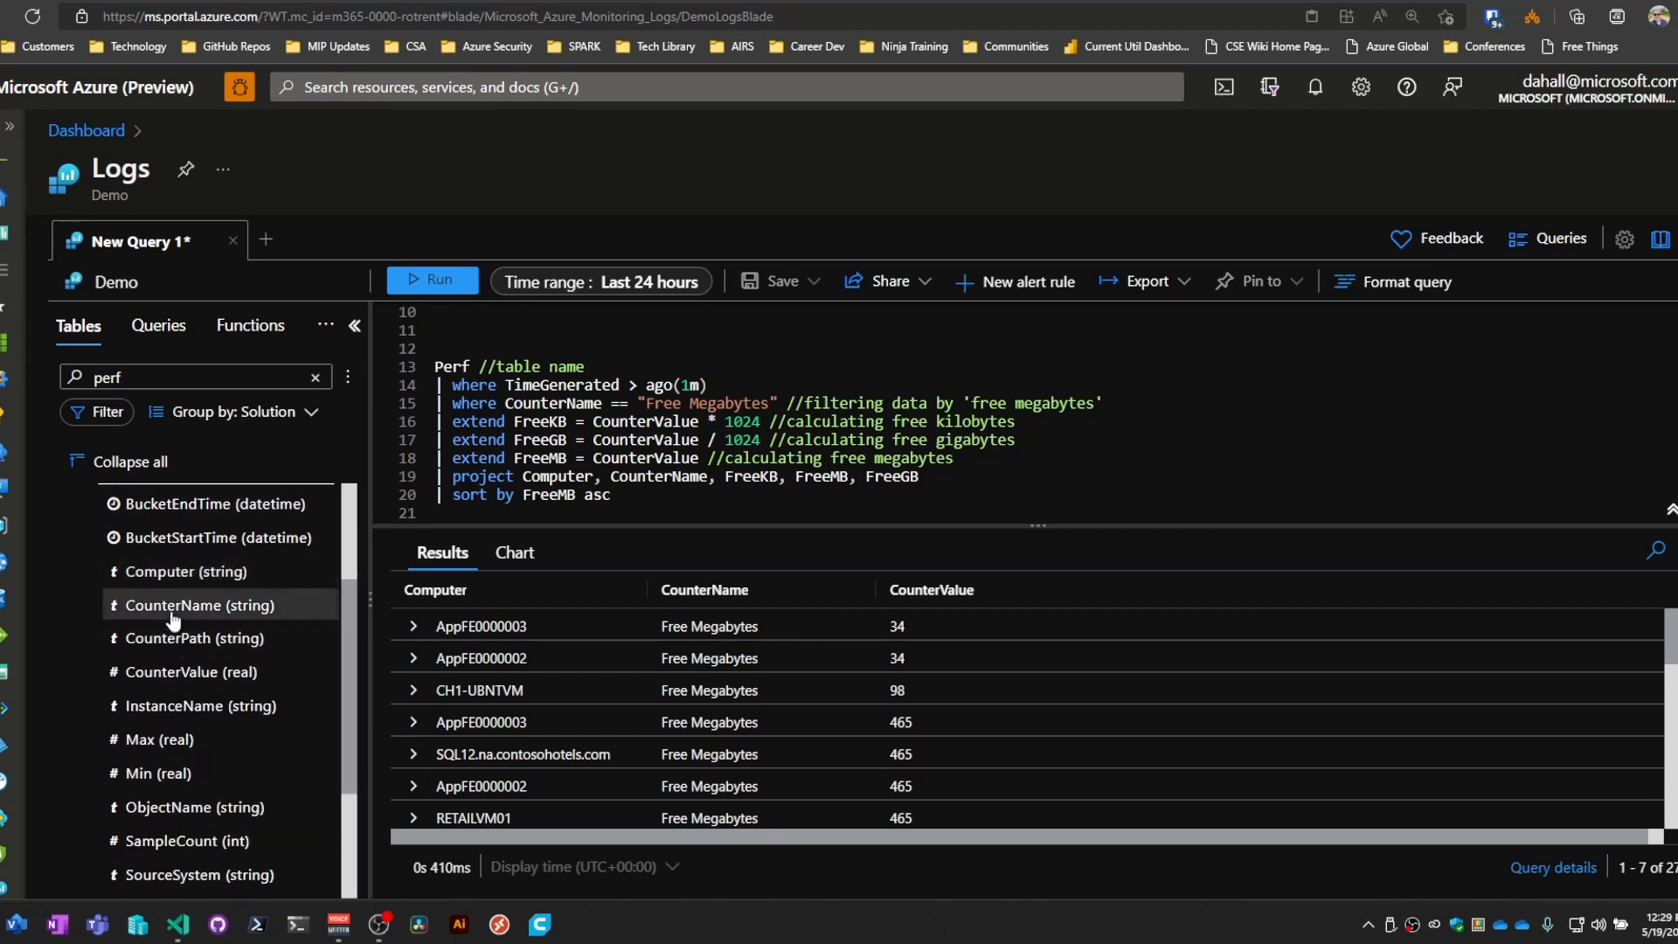
pyautogui.moveTo(197, 605)
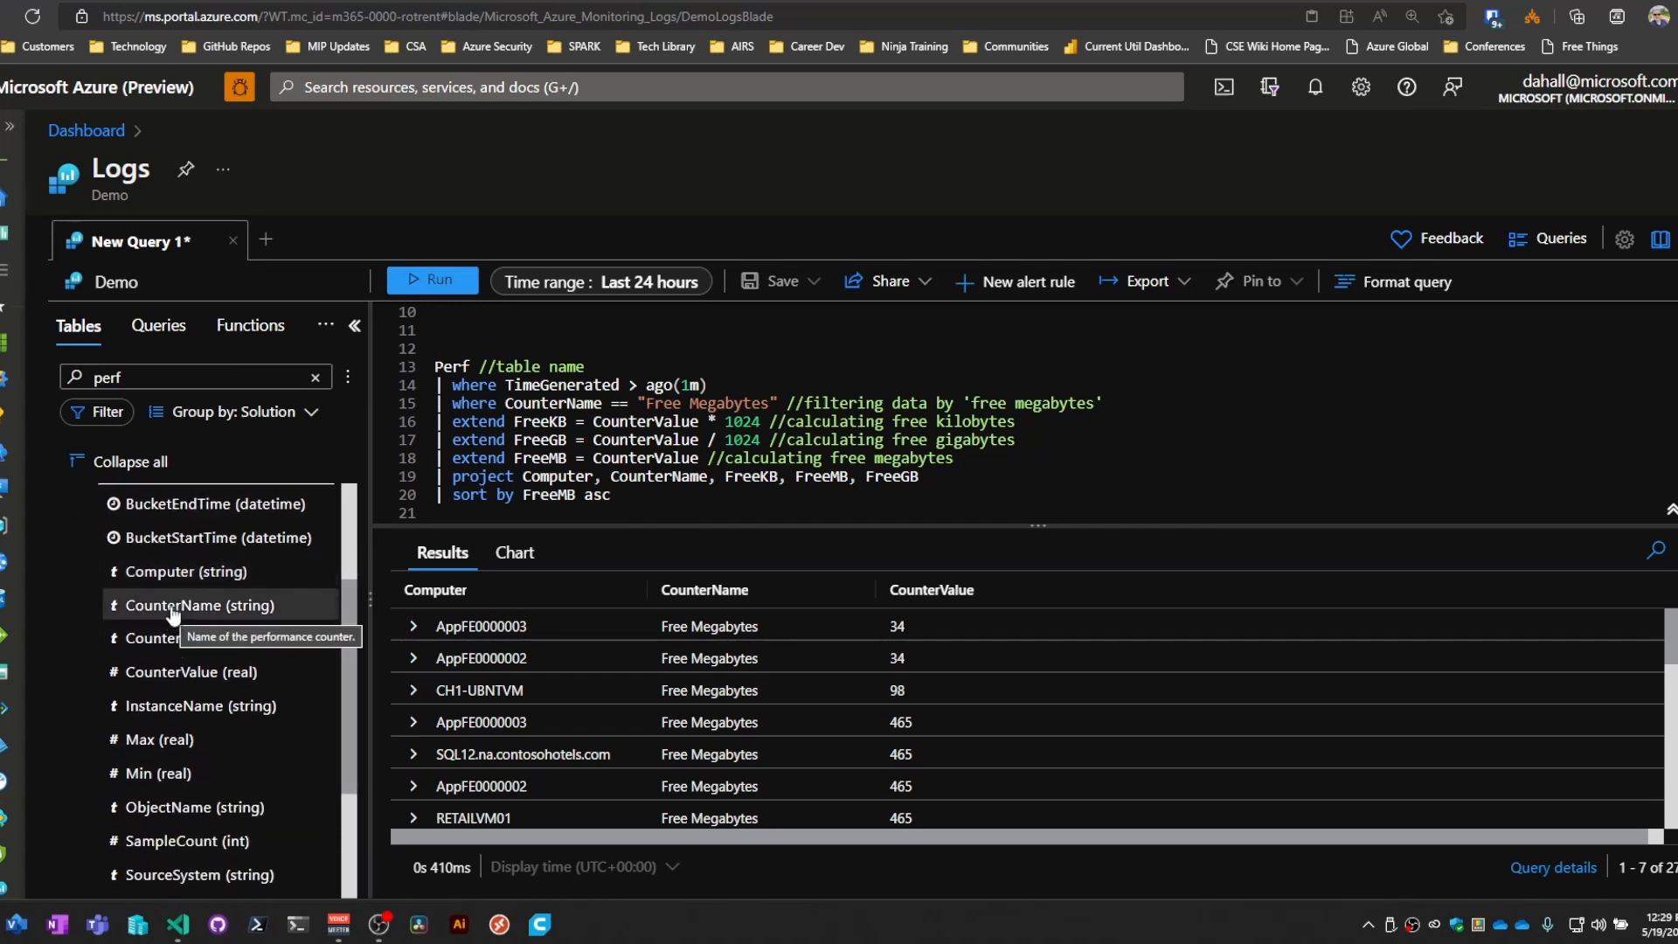
pyautogui.scroll(-3)
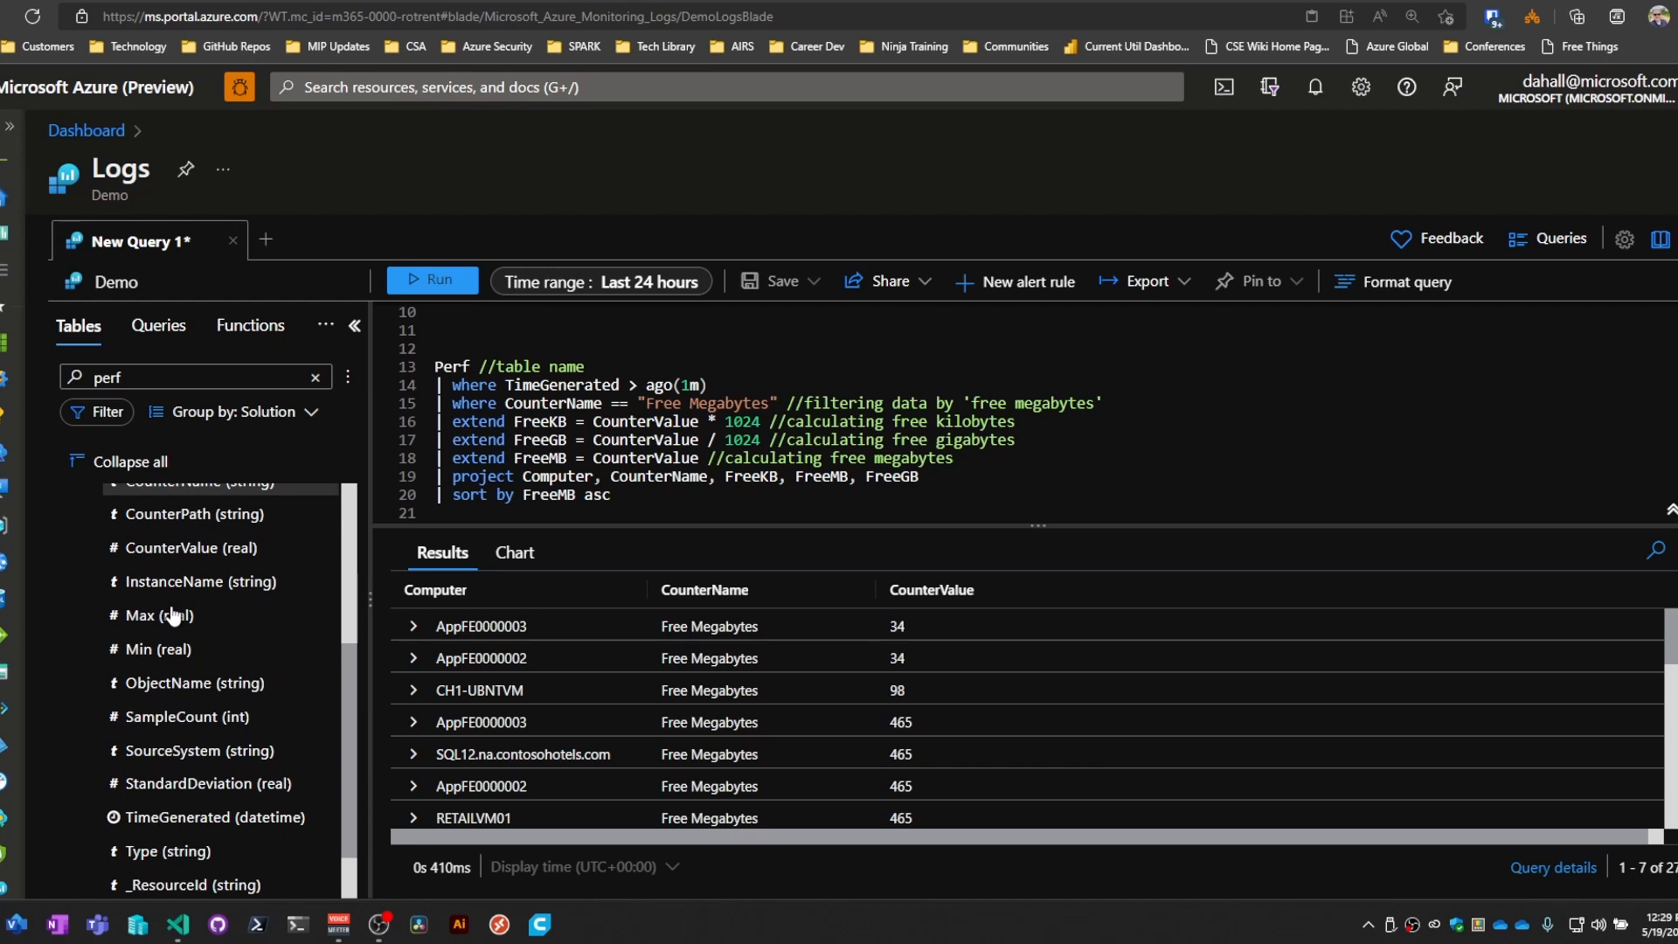
pyautogui.scroll(-3)
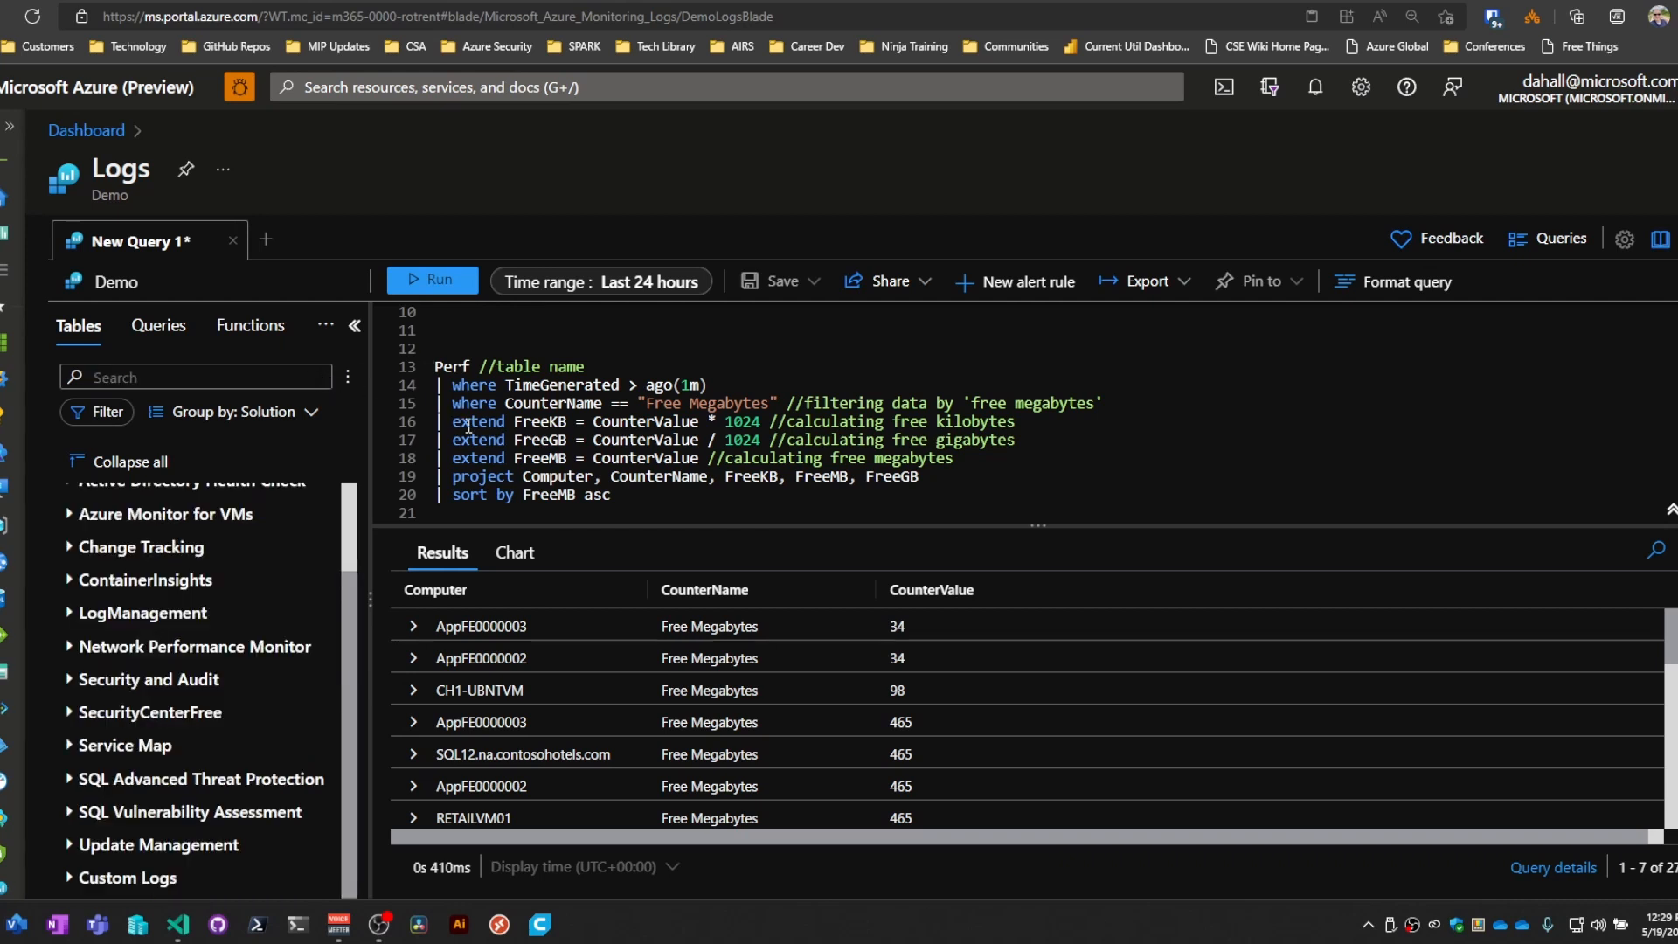
# Step: Select lines 13–20 holding the Perf extend query so it becomes the query to run
pyautogui.moveTo(451, 421); pyautogui.dragTo(543, 421)
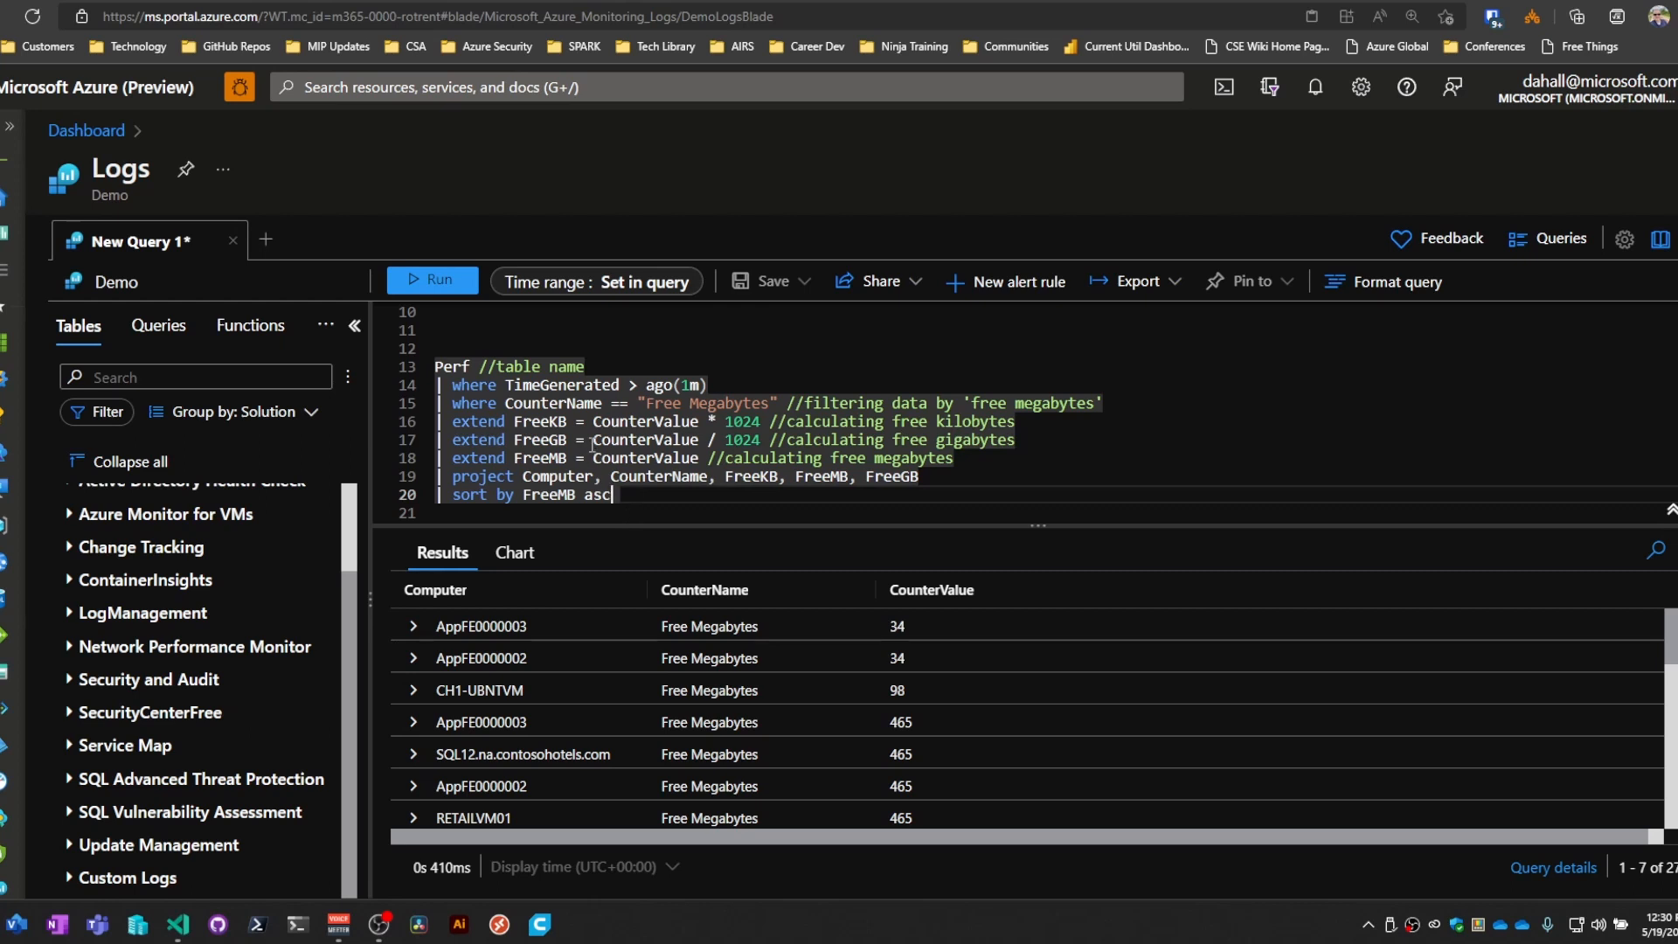
# Step: Run the extend query to list each computer's FreeKB, FreeMB and FreeGB, sorted by FreeMB ascending
pyautogui.click(430, 280)
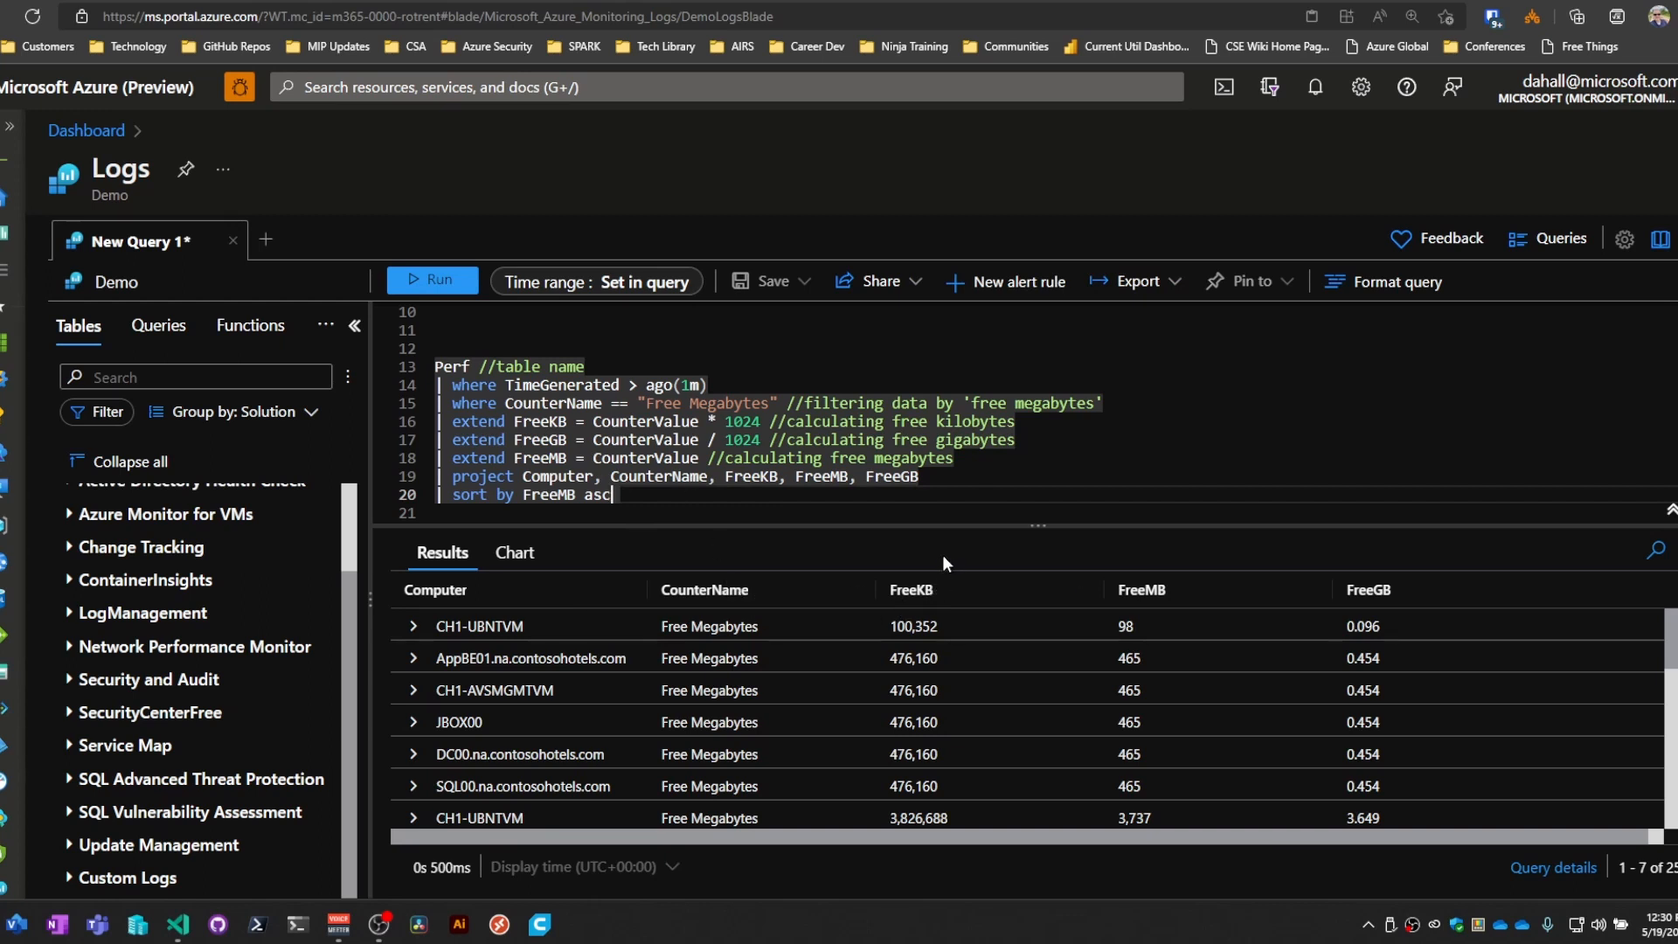
pyautogui.moveTo(1314, 597)
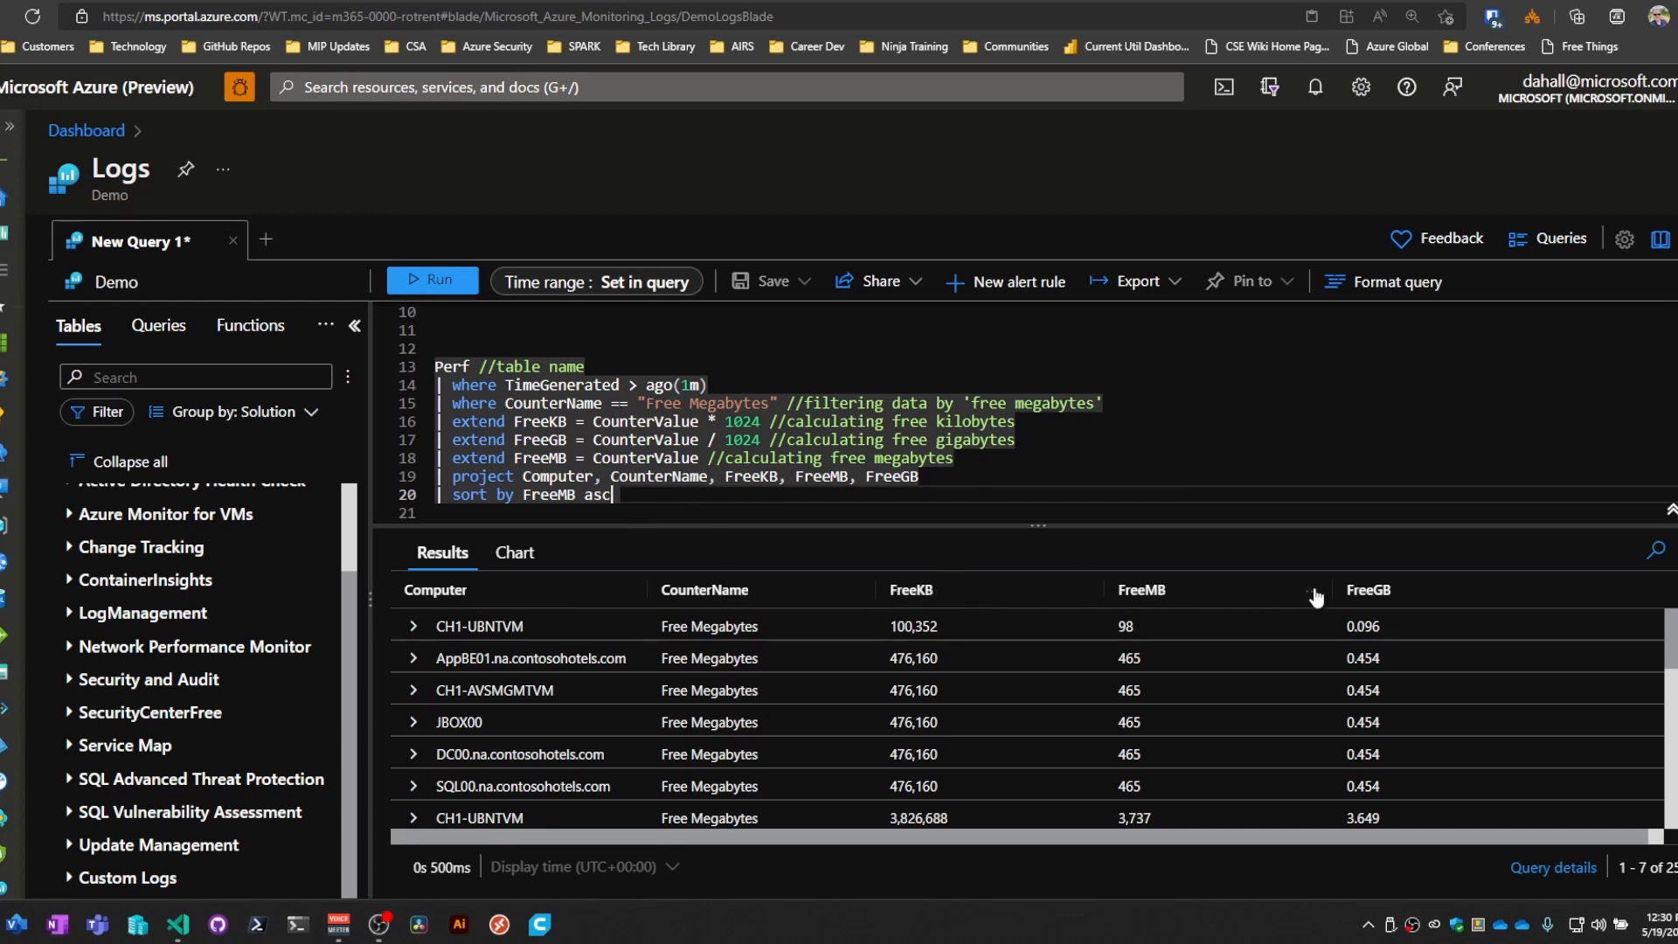
pyautogui.moveTo(994, 602)
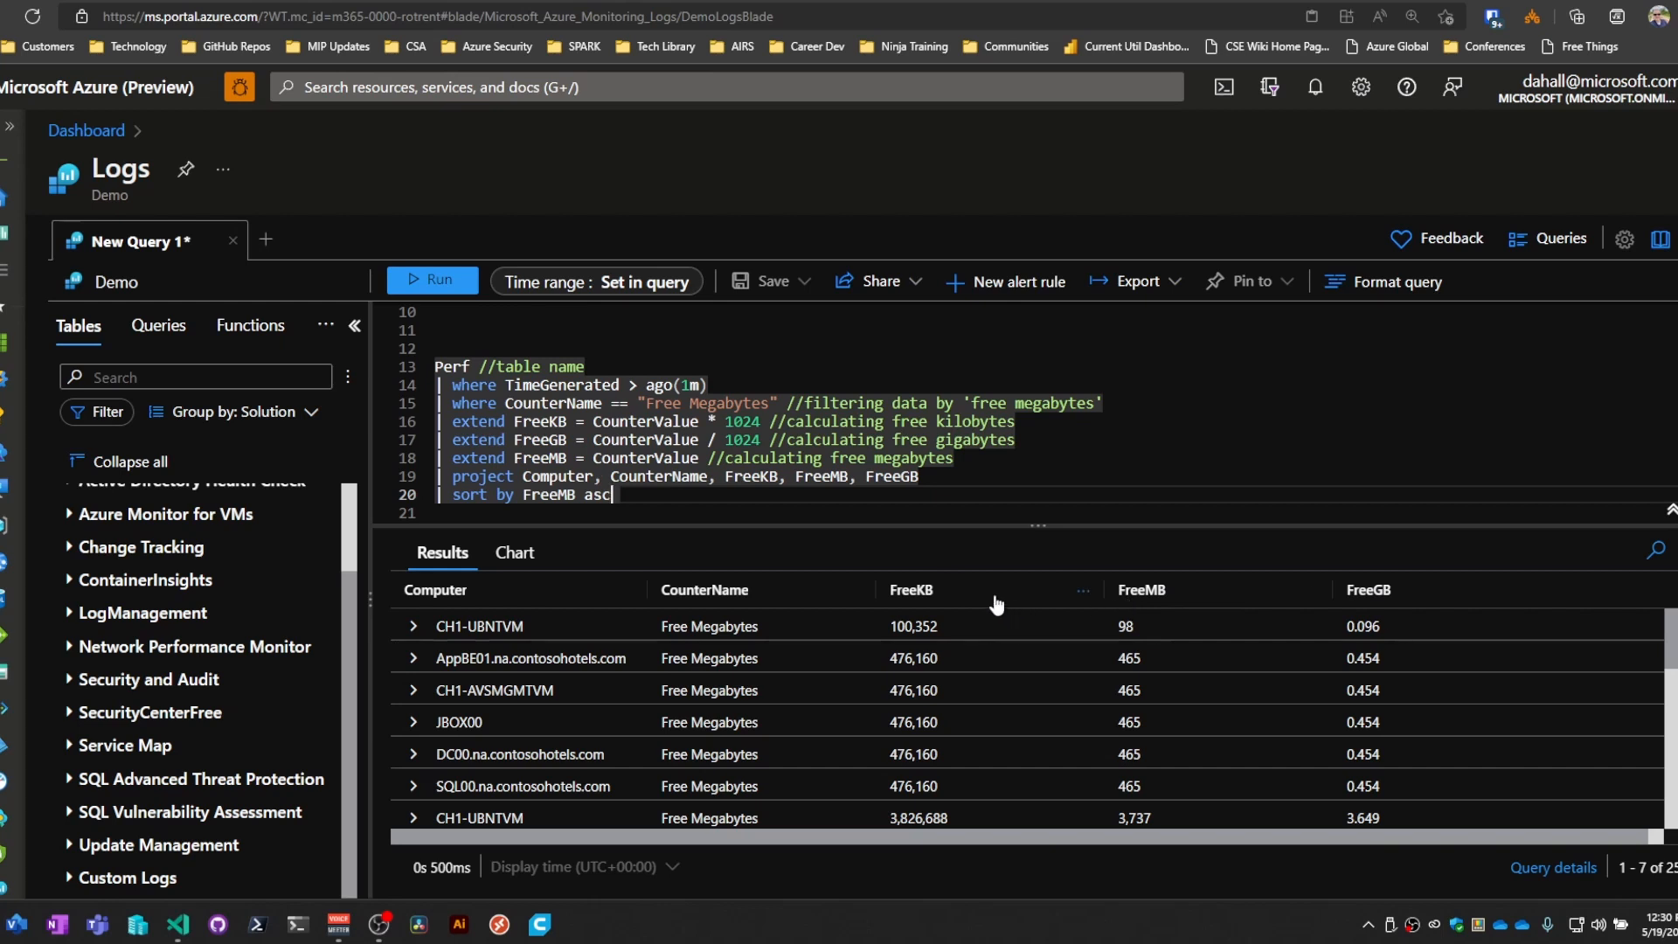